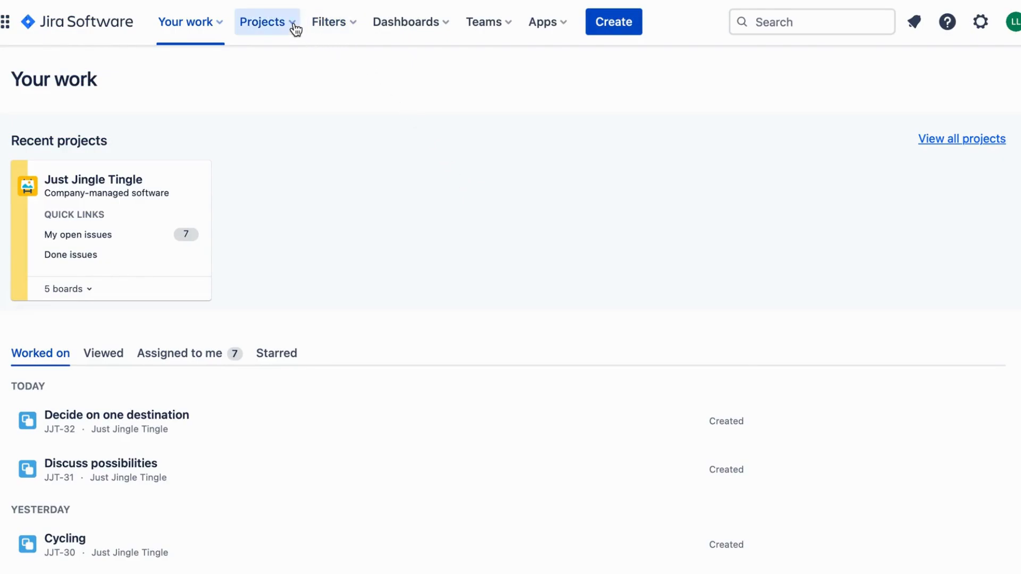
- Open the Projects menu in the top navigation bar from Your work
{"action": "left_click", "coordinate": [263, 21]}
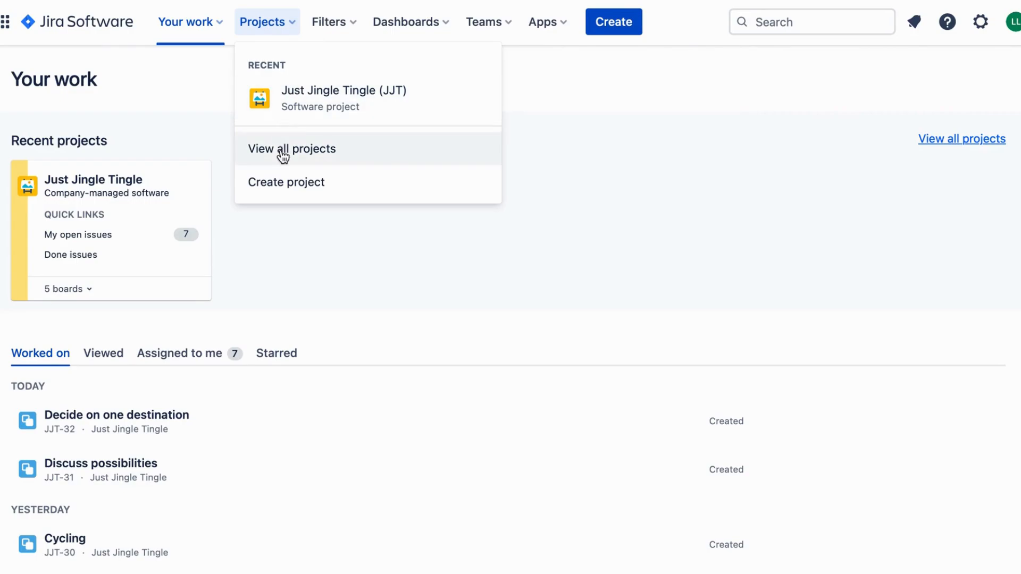
- Show all projects, listing Just Jingle Tingle with key JJT
{"action": "left_click", "coordinate": [292, 149]}
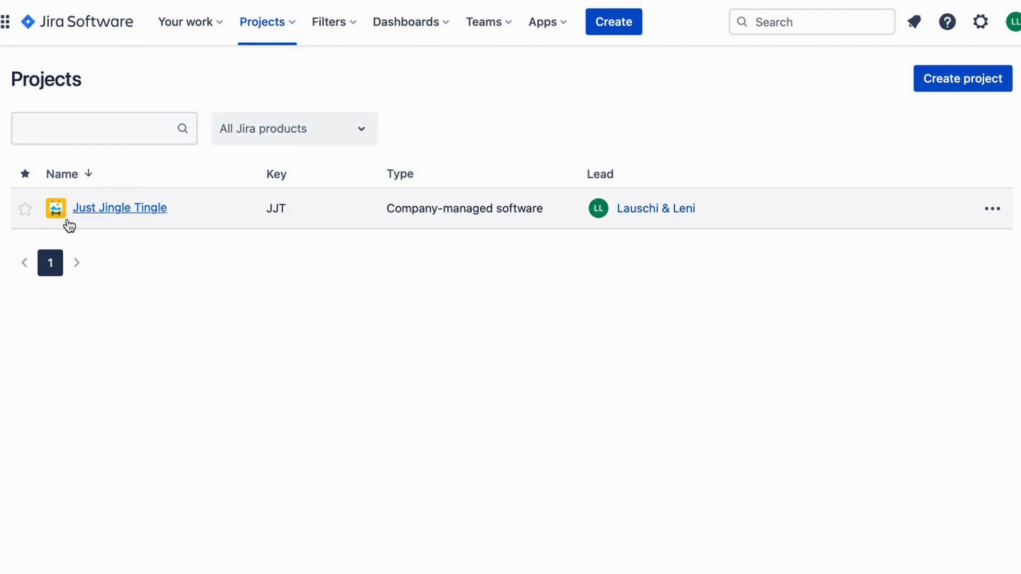
{"action": "mouse_move", "coordinate": [154, 225]}
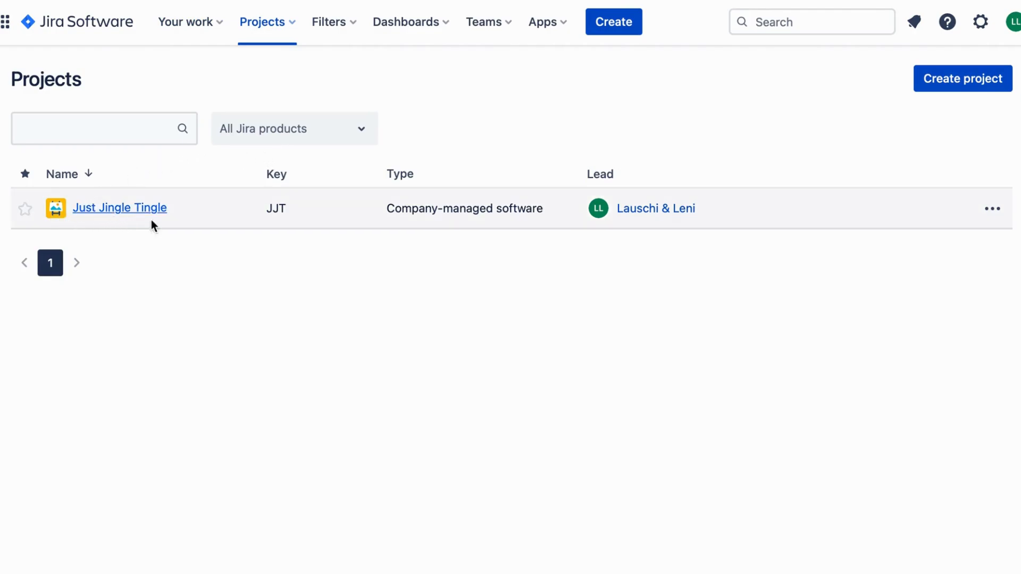
{"action": "mouse_move", "coordinate": [314, 186]}
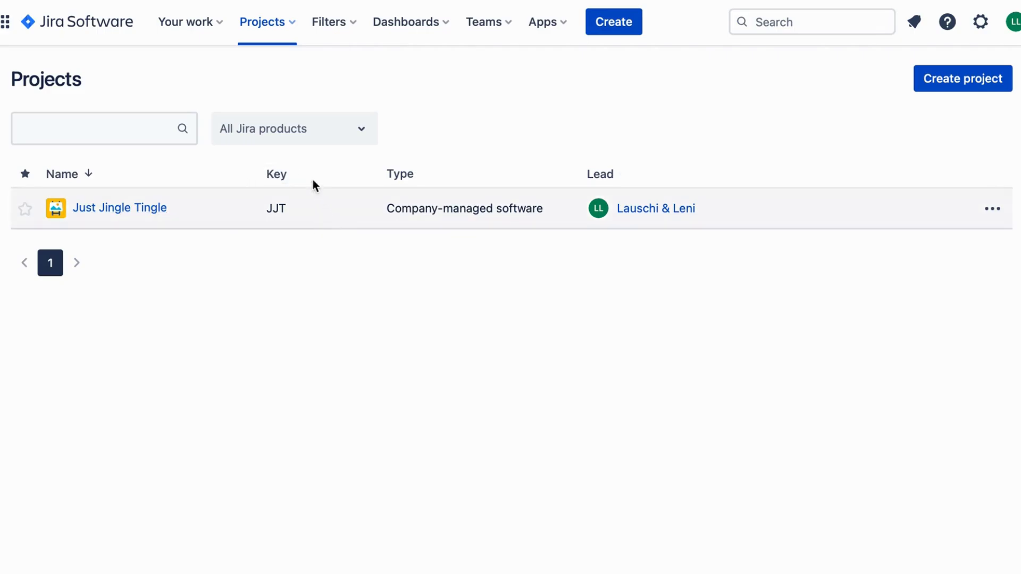
{"action": "mouse_move", "coordinate": [272, 243]}
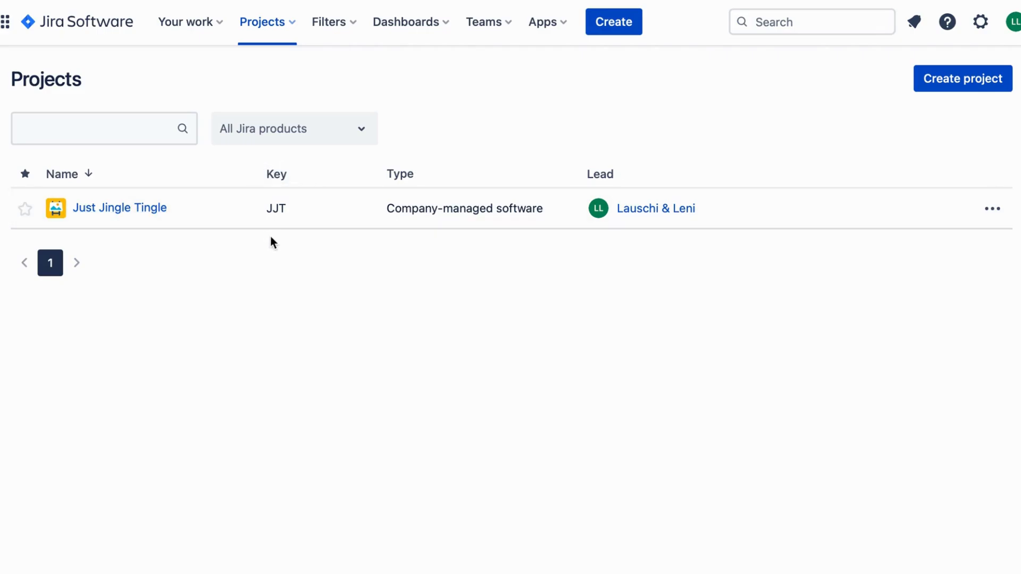
{"action": "mouse_move", "coordinate": [119, 208]}
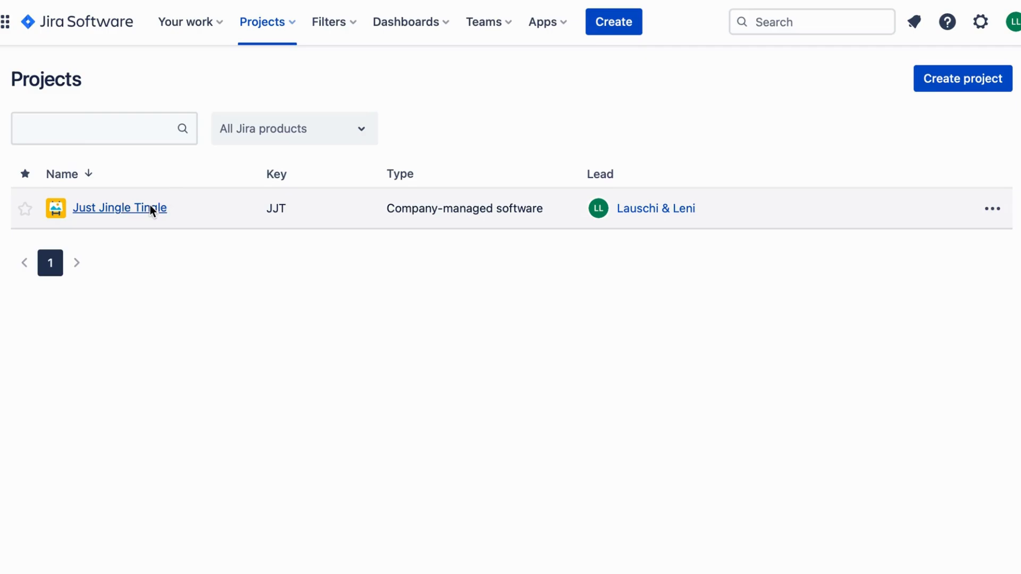
- Open the Just Jingle Tingle project and go to its Issues view
{"action": "left_click", "coordinate": [119, 208]}
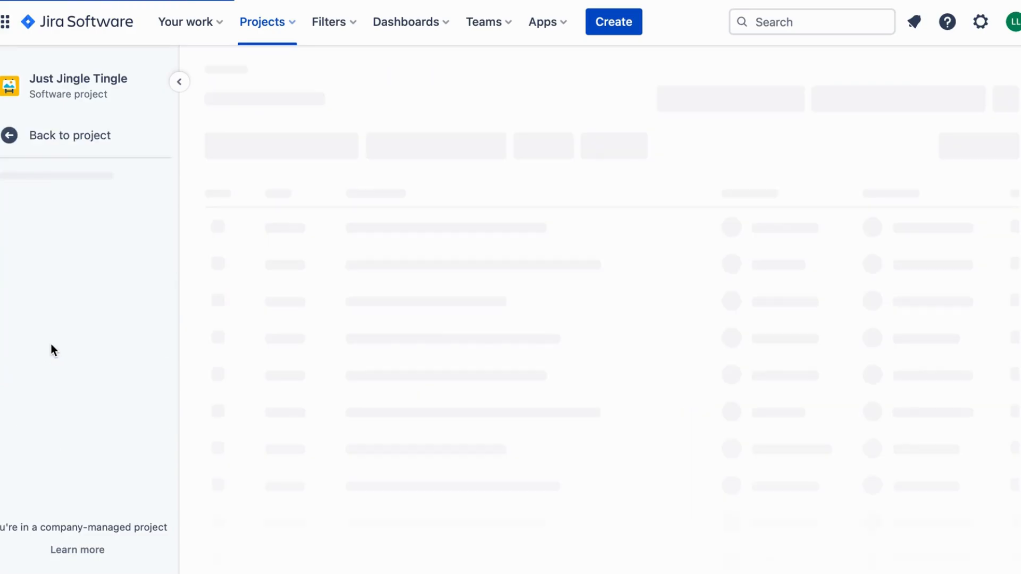
{"action": "left_click", "coordinate": [328, 22]}
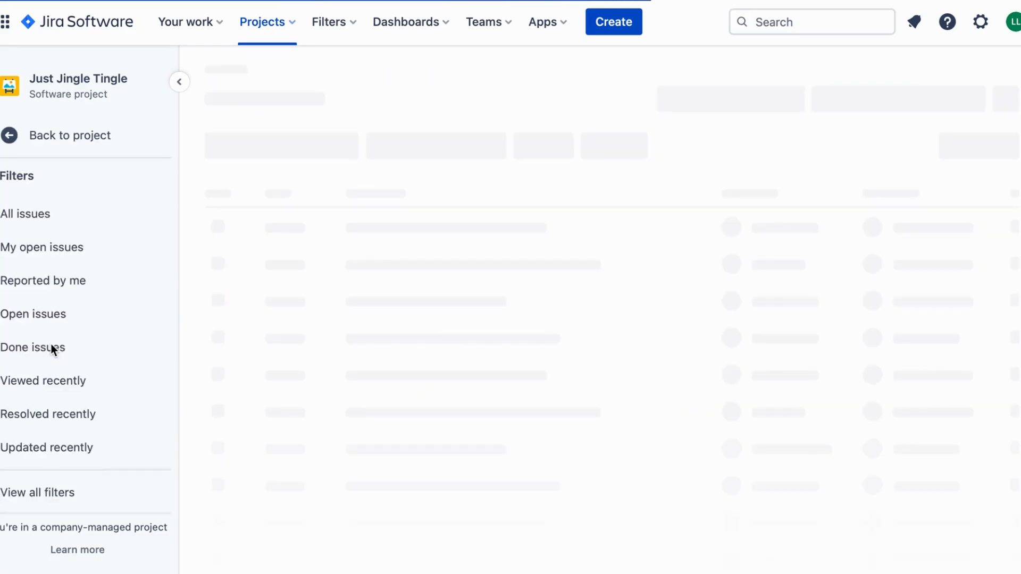
{"action": "left_click", "coordinate": [32, 348]}
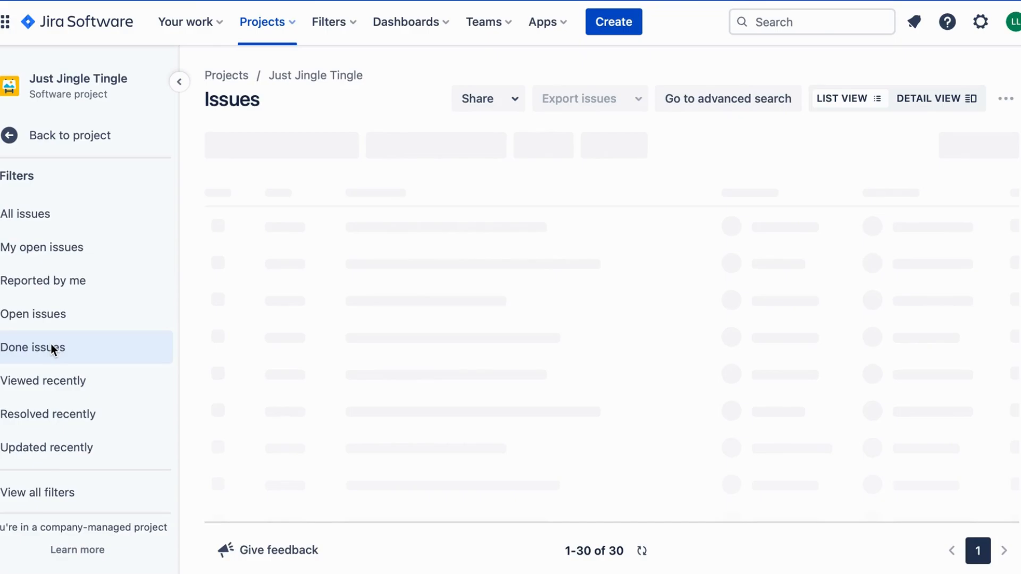
- Load the Just Jingle Tingle issues list, showing keys JJT-32 down to JJT-25
{"action": "left_click", "coordinate": [32, 347]}
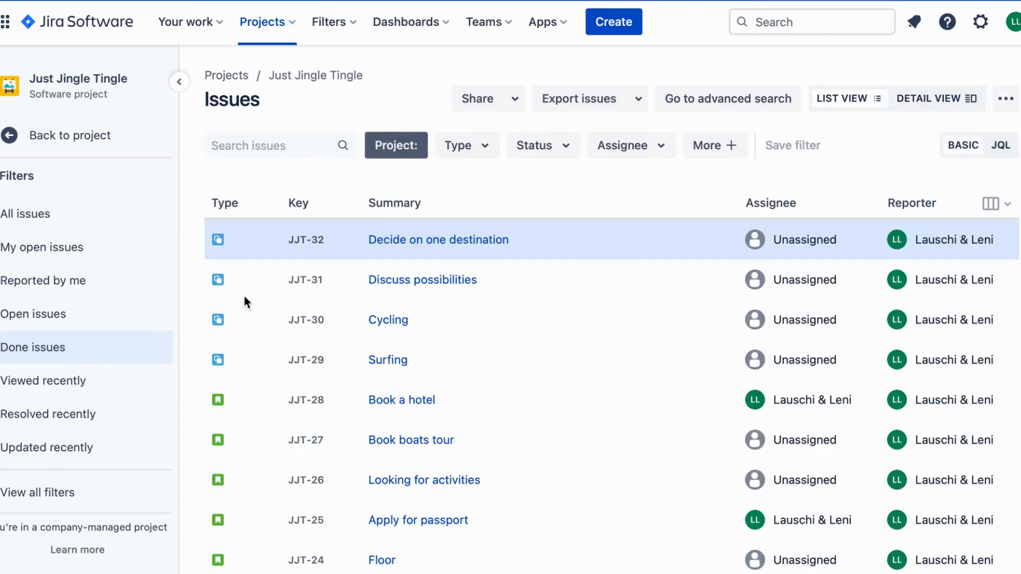
{"action": "mouse_move", "coordinate": [289, 328]}
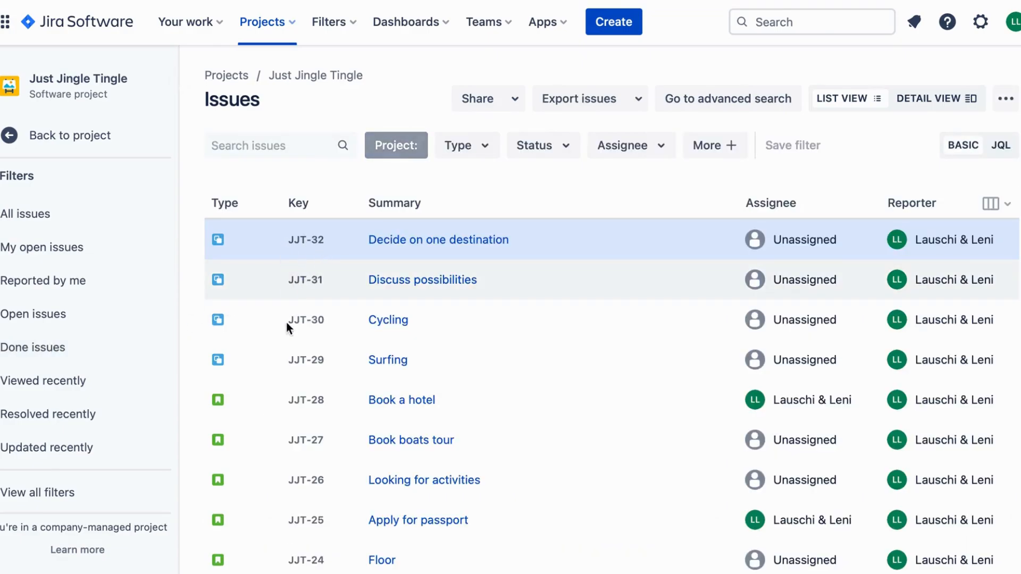
{"action": "left_click", "coordinate": [396, 145]}
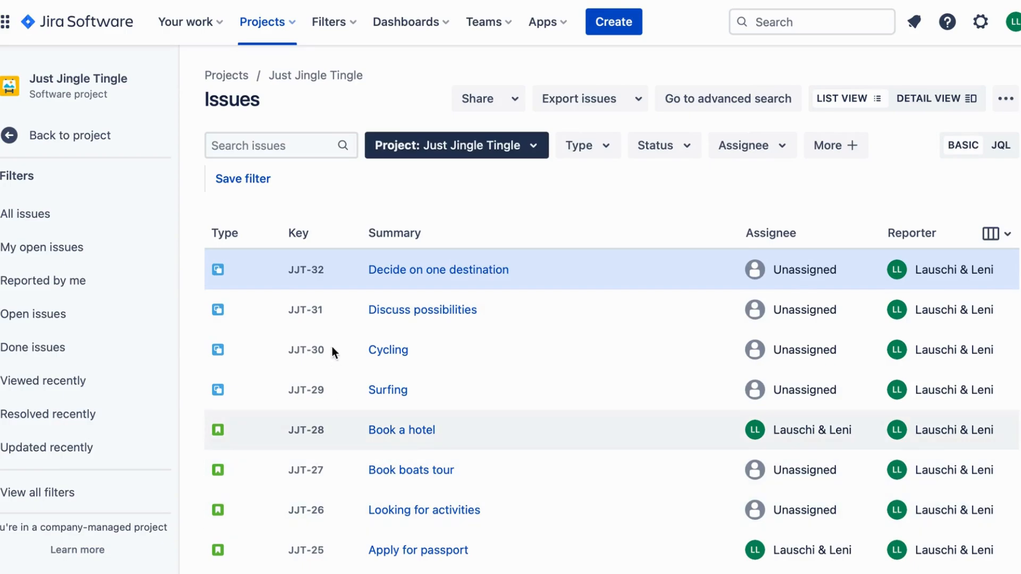